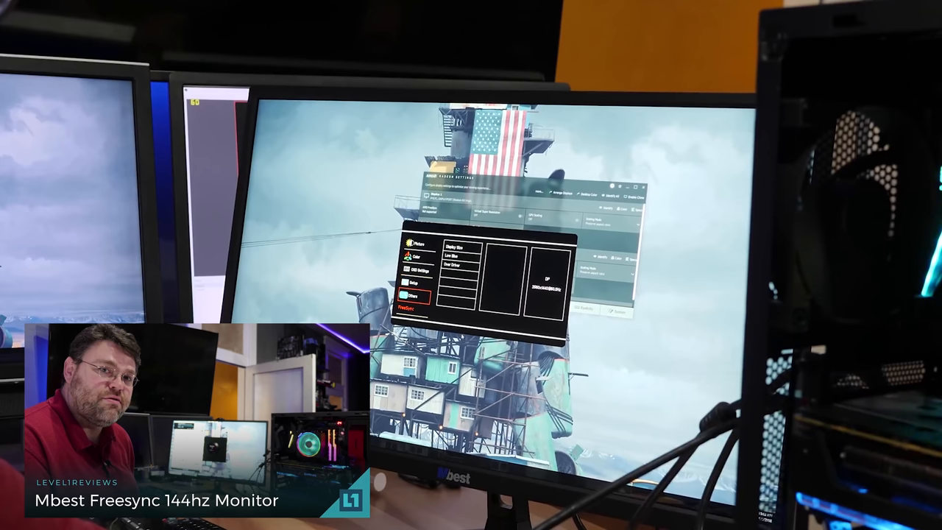
Step: Read down the Cable Matters DSC article through the 'What Does Display Stream Compression Do?' section
click(406, 308)
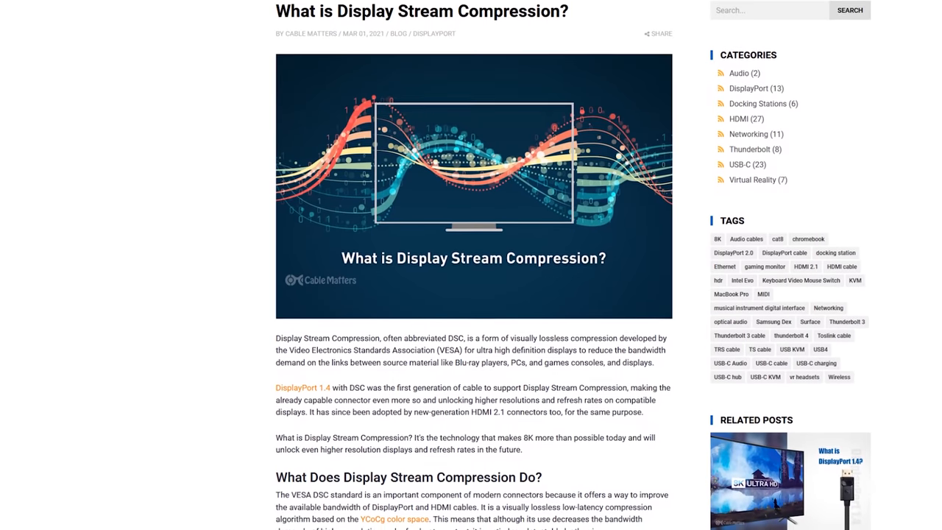
scroll(down, 3)
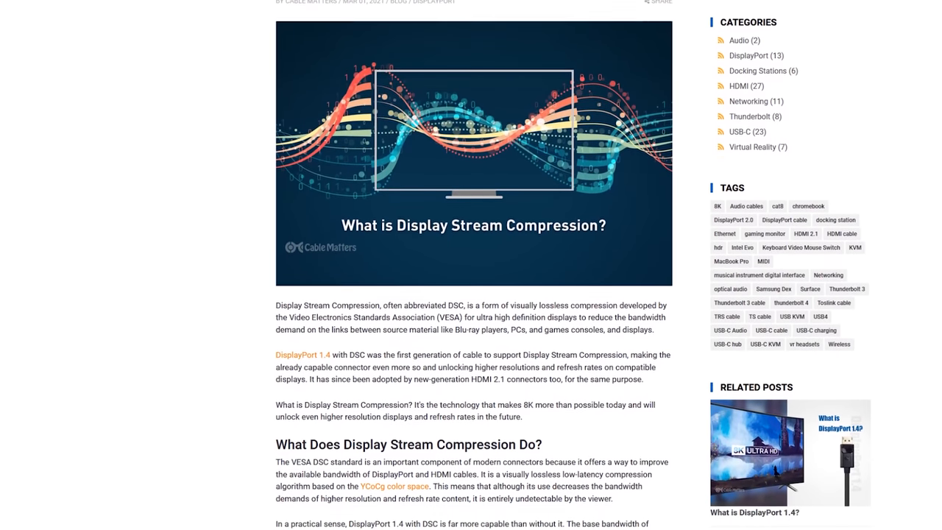
scroll(down, 3)
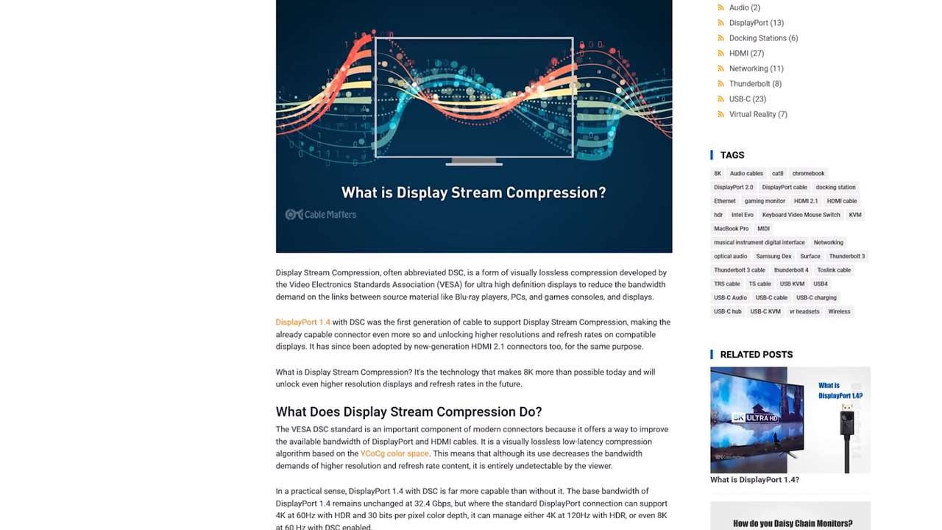
scroll(down, 3)
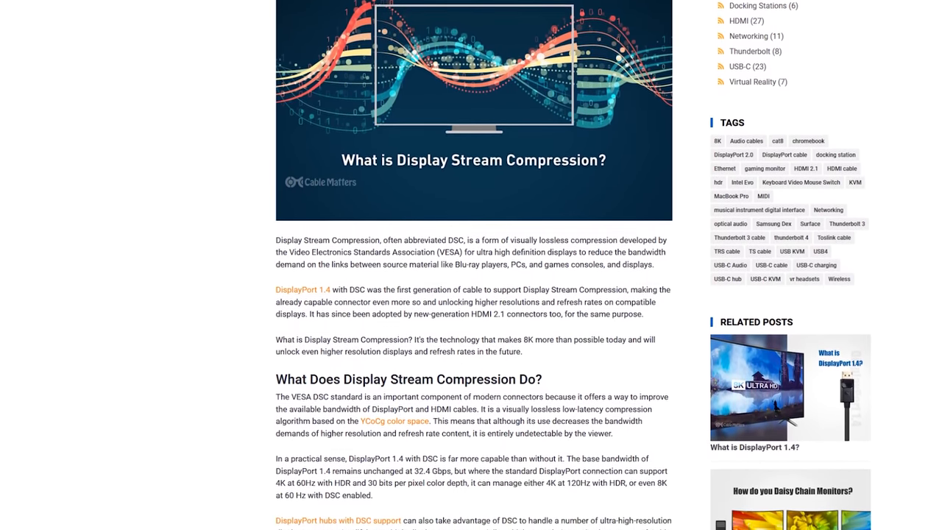
scroll(down, 3)
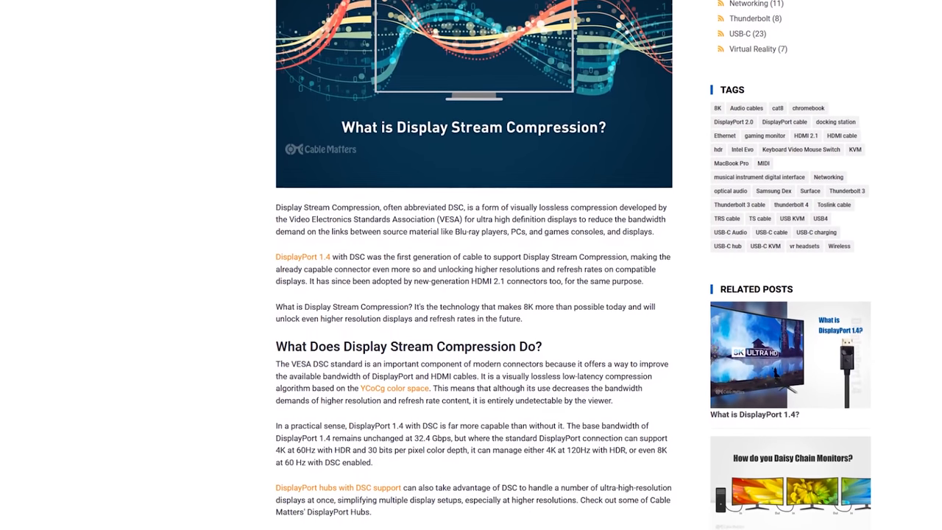
scroll(down, 3)
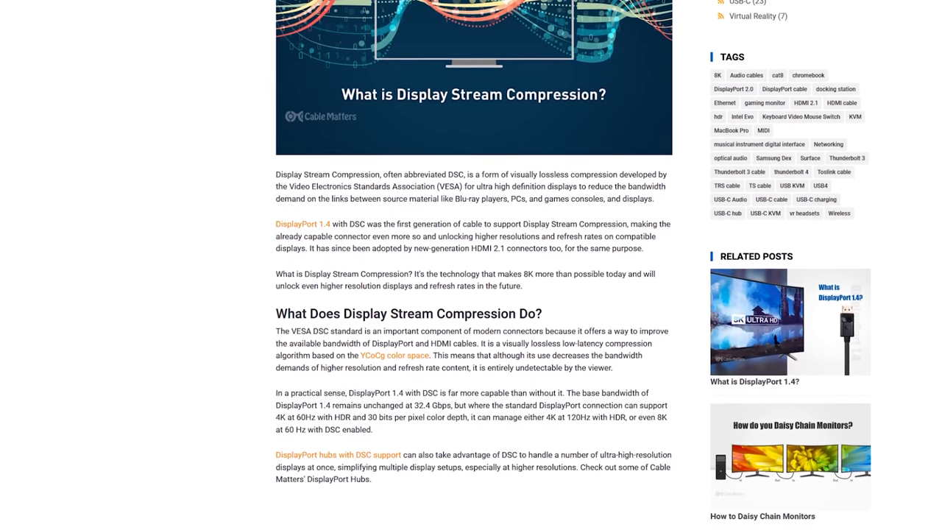
scroll(down, 3)
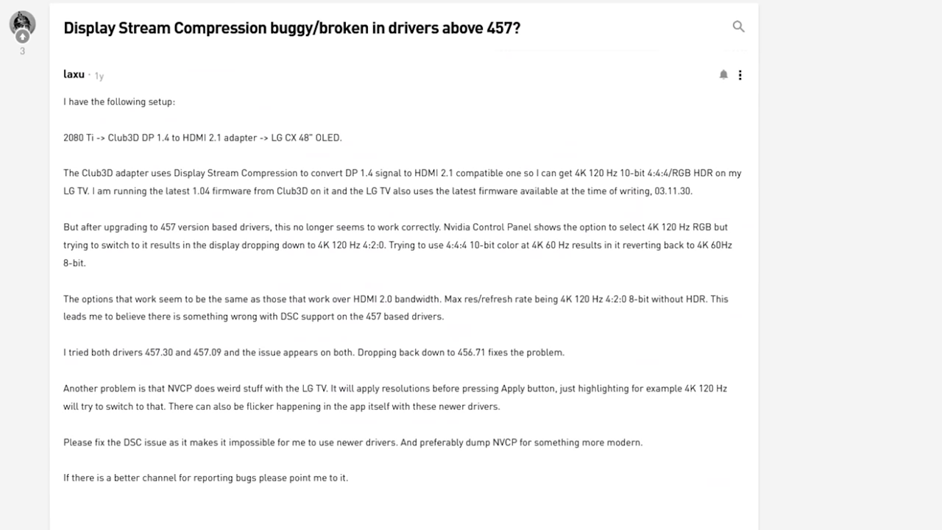
Step: Scroll the NVIDIA forum thread on DSC broken above driver 457 down to its first reply
scroll(down, 3)
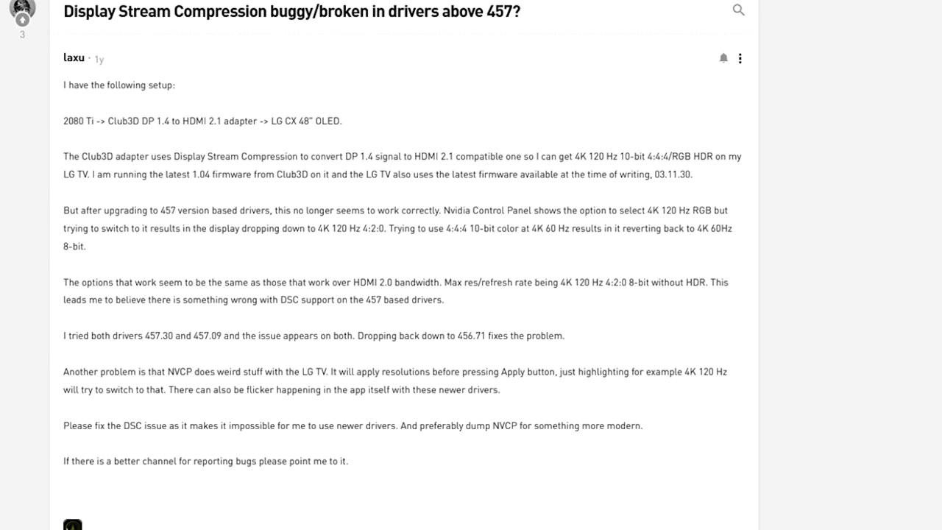
scroll(down, 3)
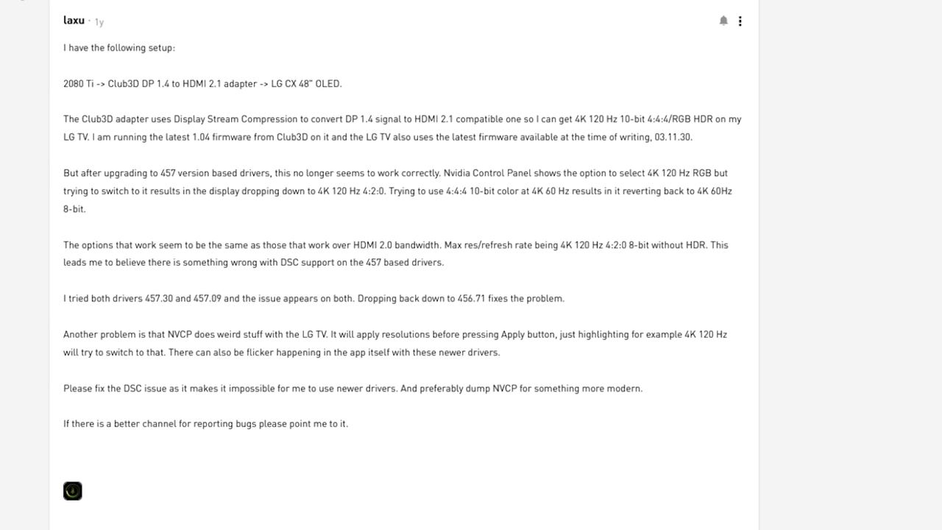
scroll(down, 3)
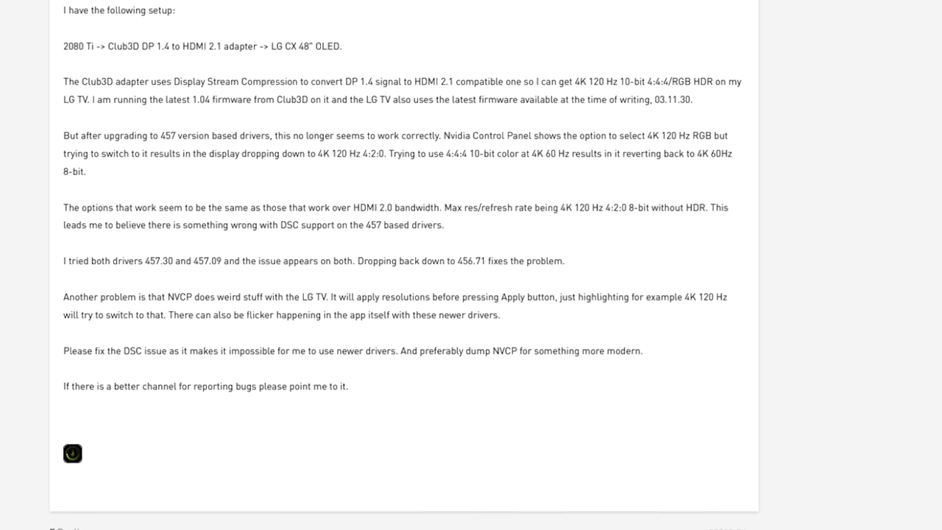
scroll(down, 3)
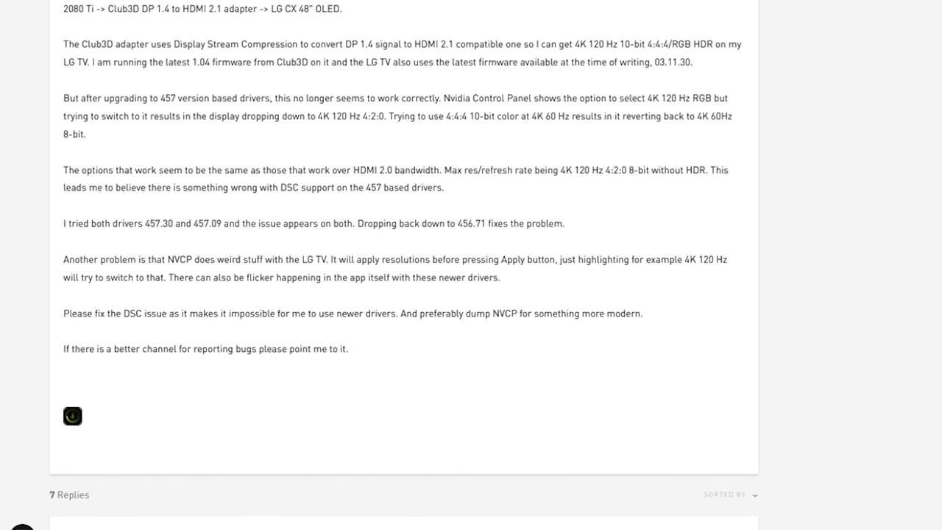
scroll(down, 3)
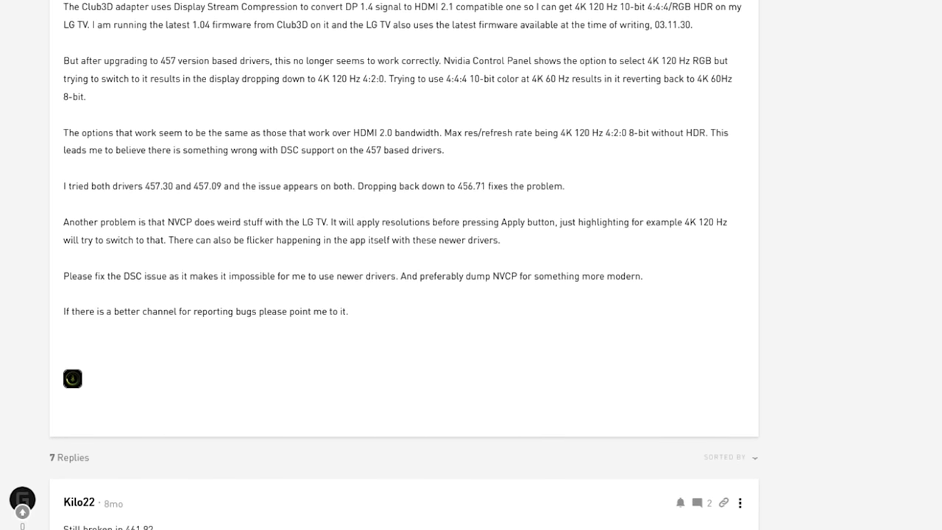
scroll(down, 3)
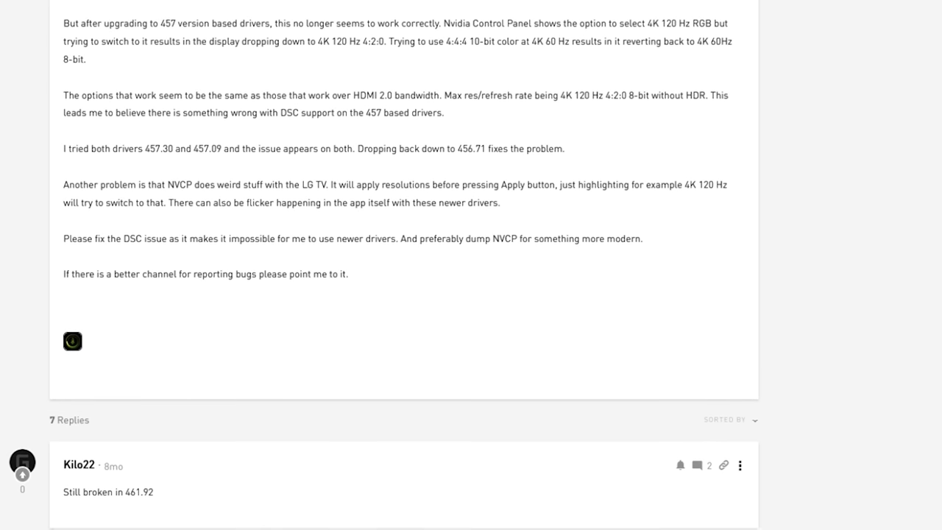
scroll(down, 3)
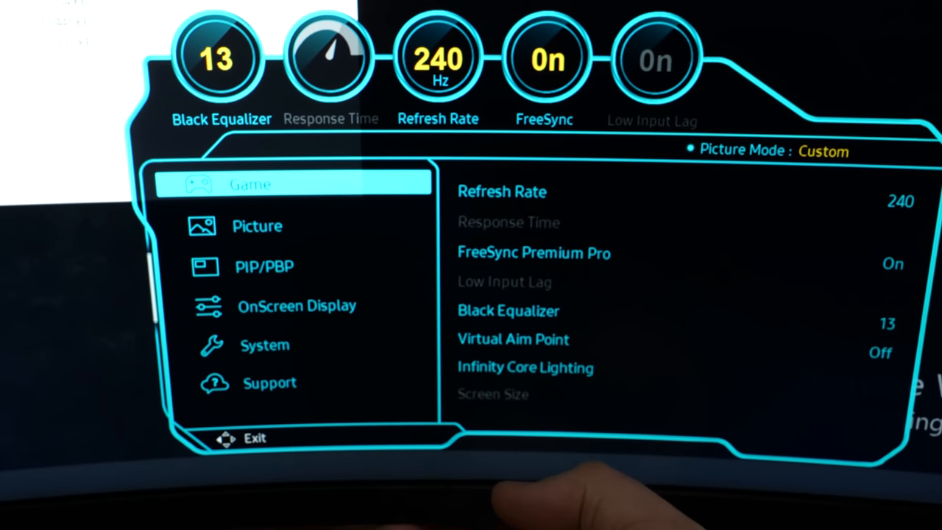
Step: Show the Refresh Rate options 60, 120 and 240 in the monitor's Game menu, 240 current
click(502, 191)
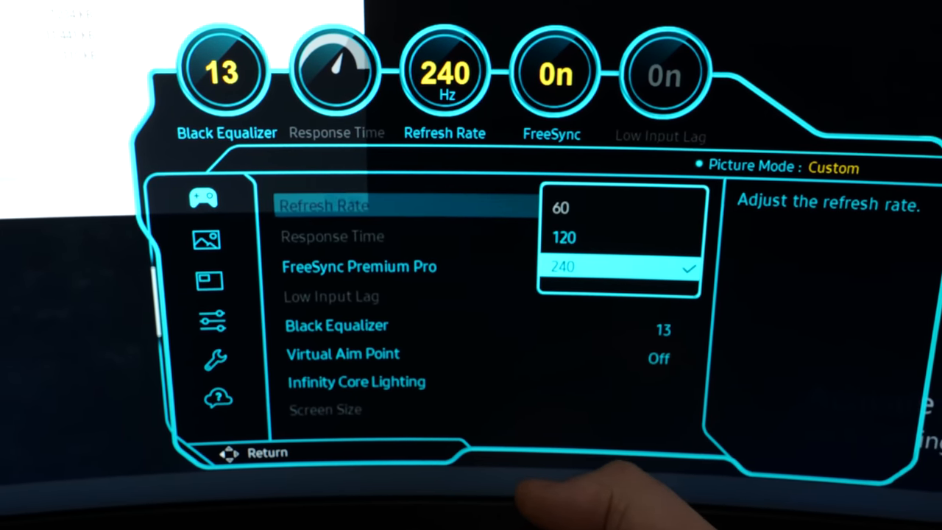